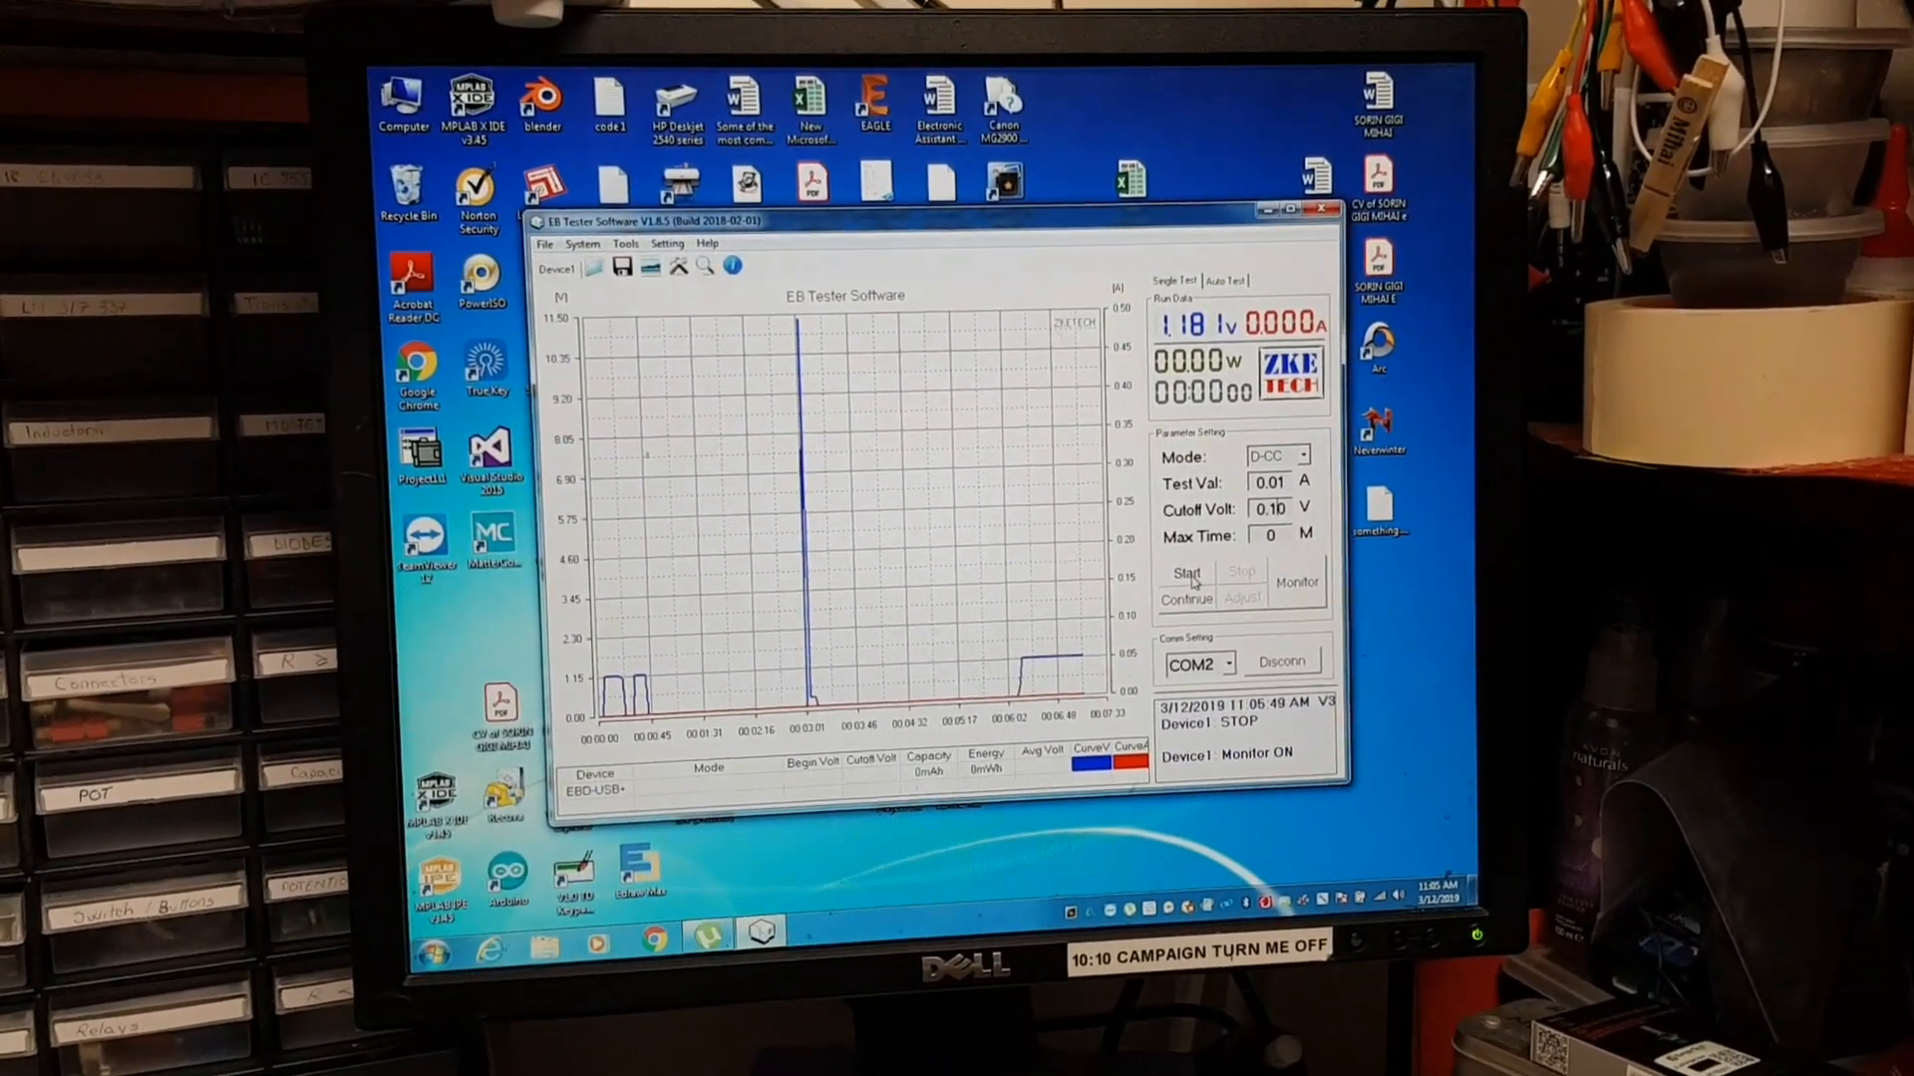
# Step: Stop the D-CC 0.01 A discharge test and leave the device monitoring voltage
pyautogui.click(1185, 580)
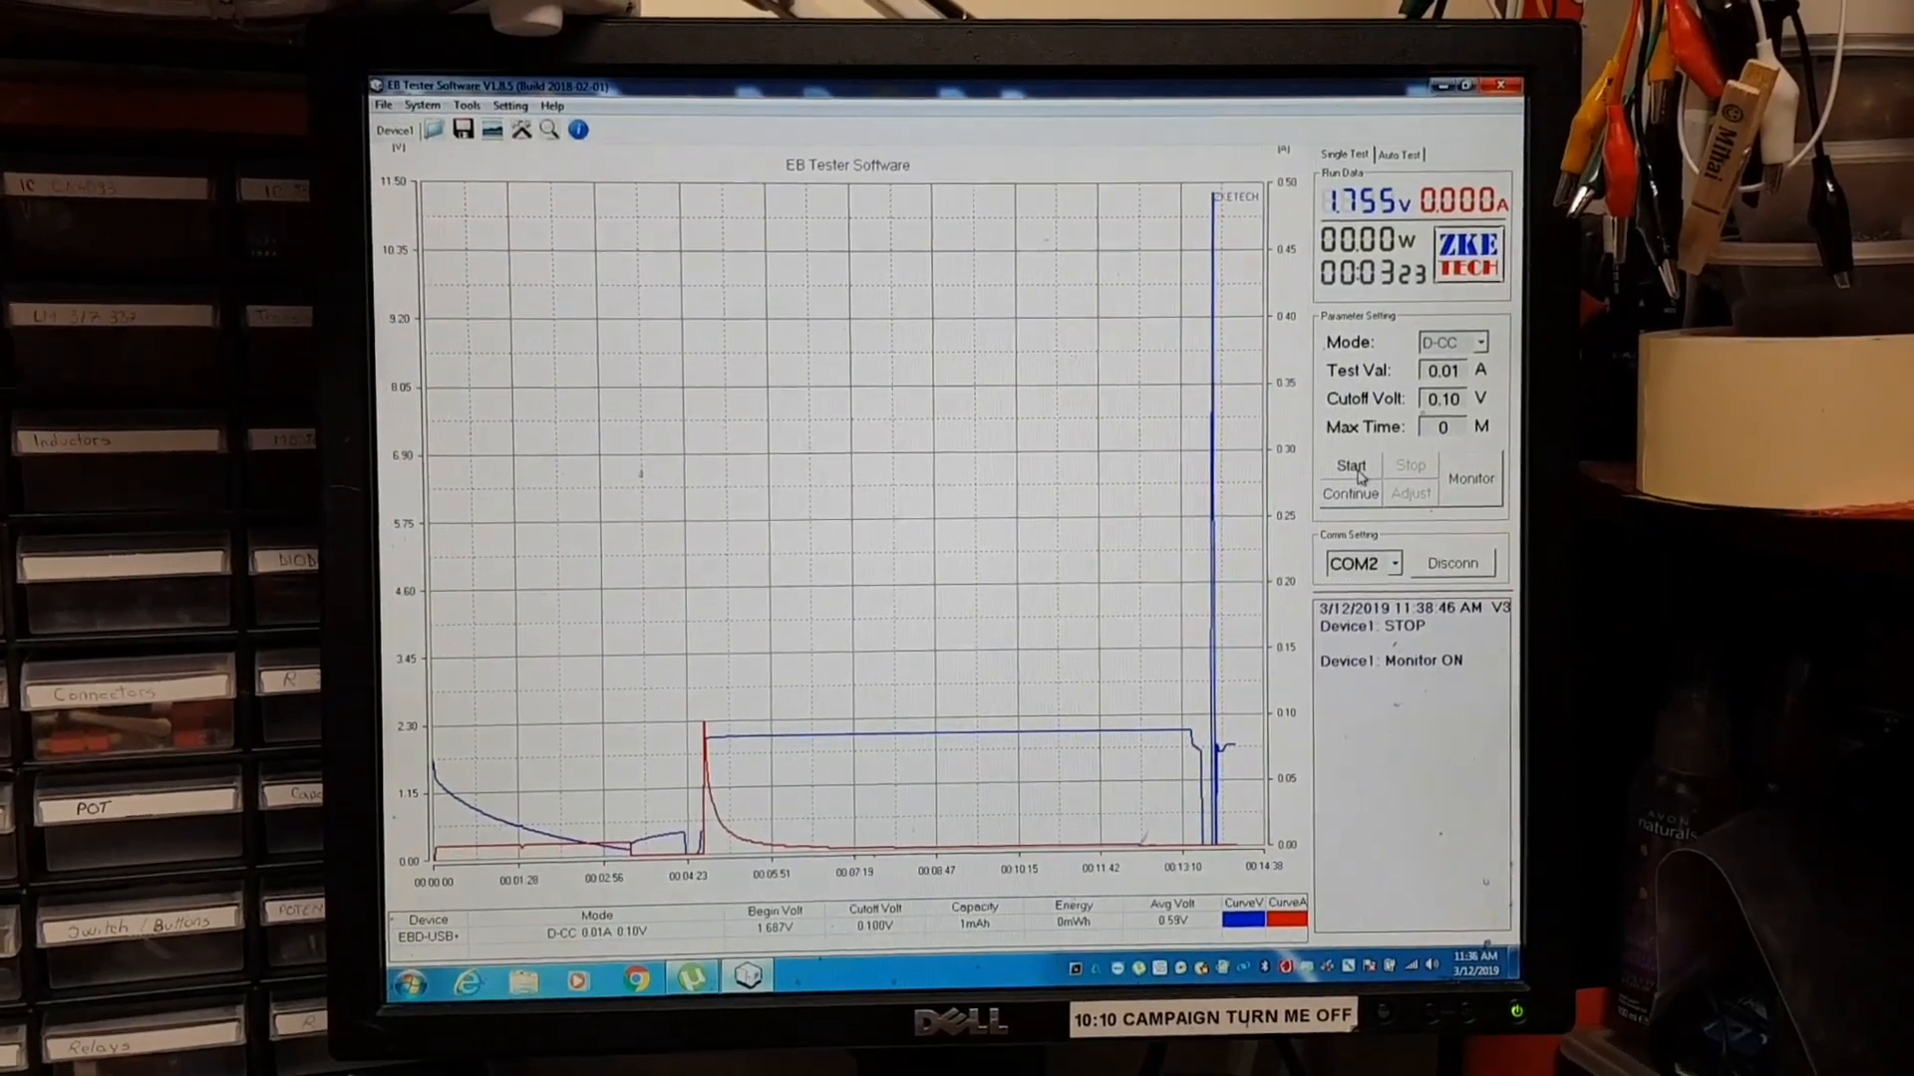
pyautogui.click(1350, 465)
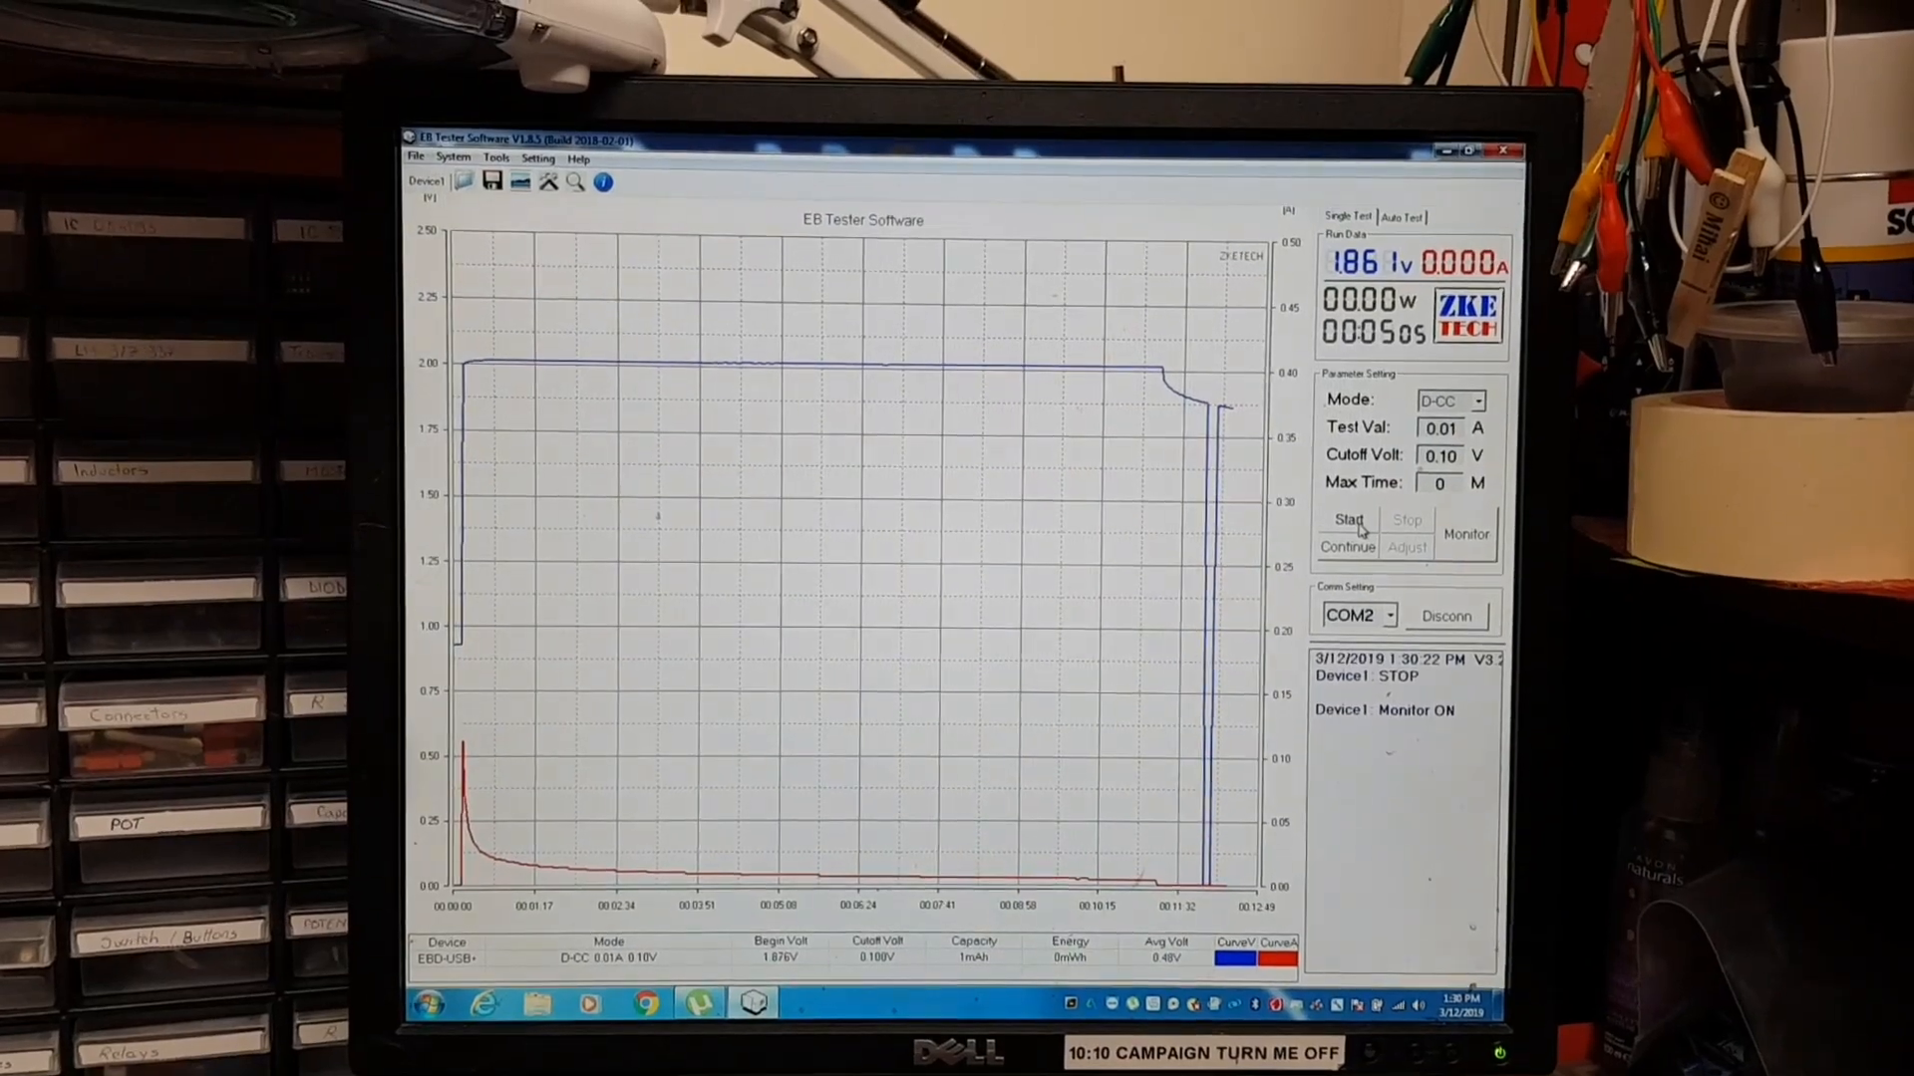
pyautogui.click(1349, 519)
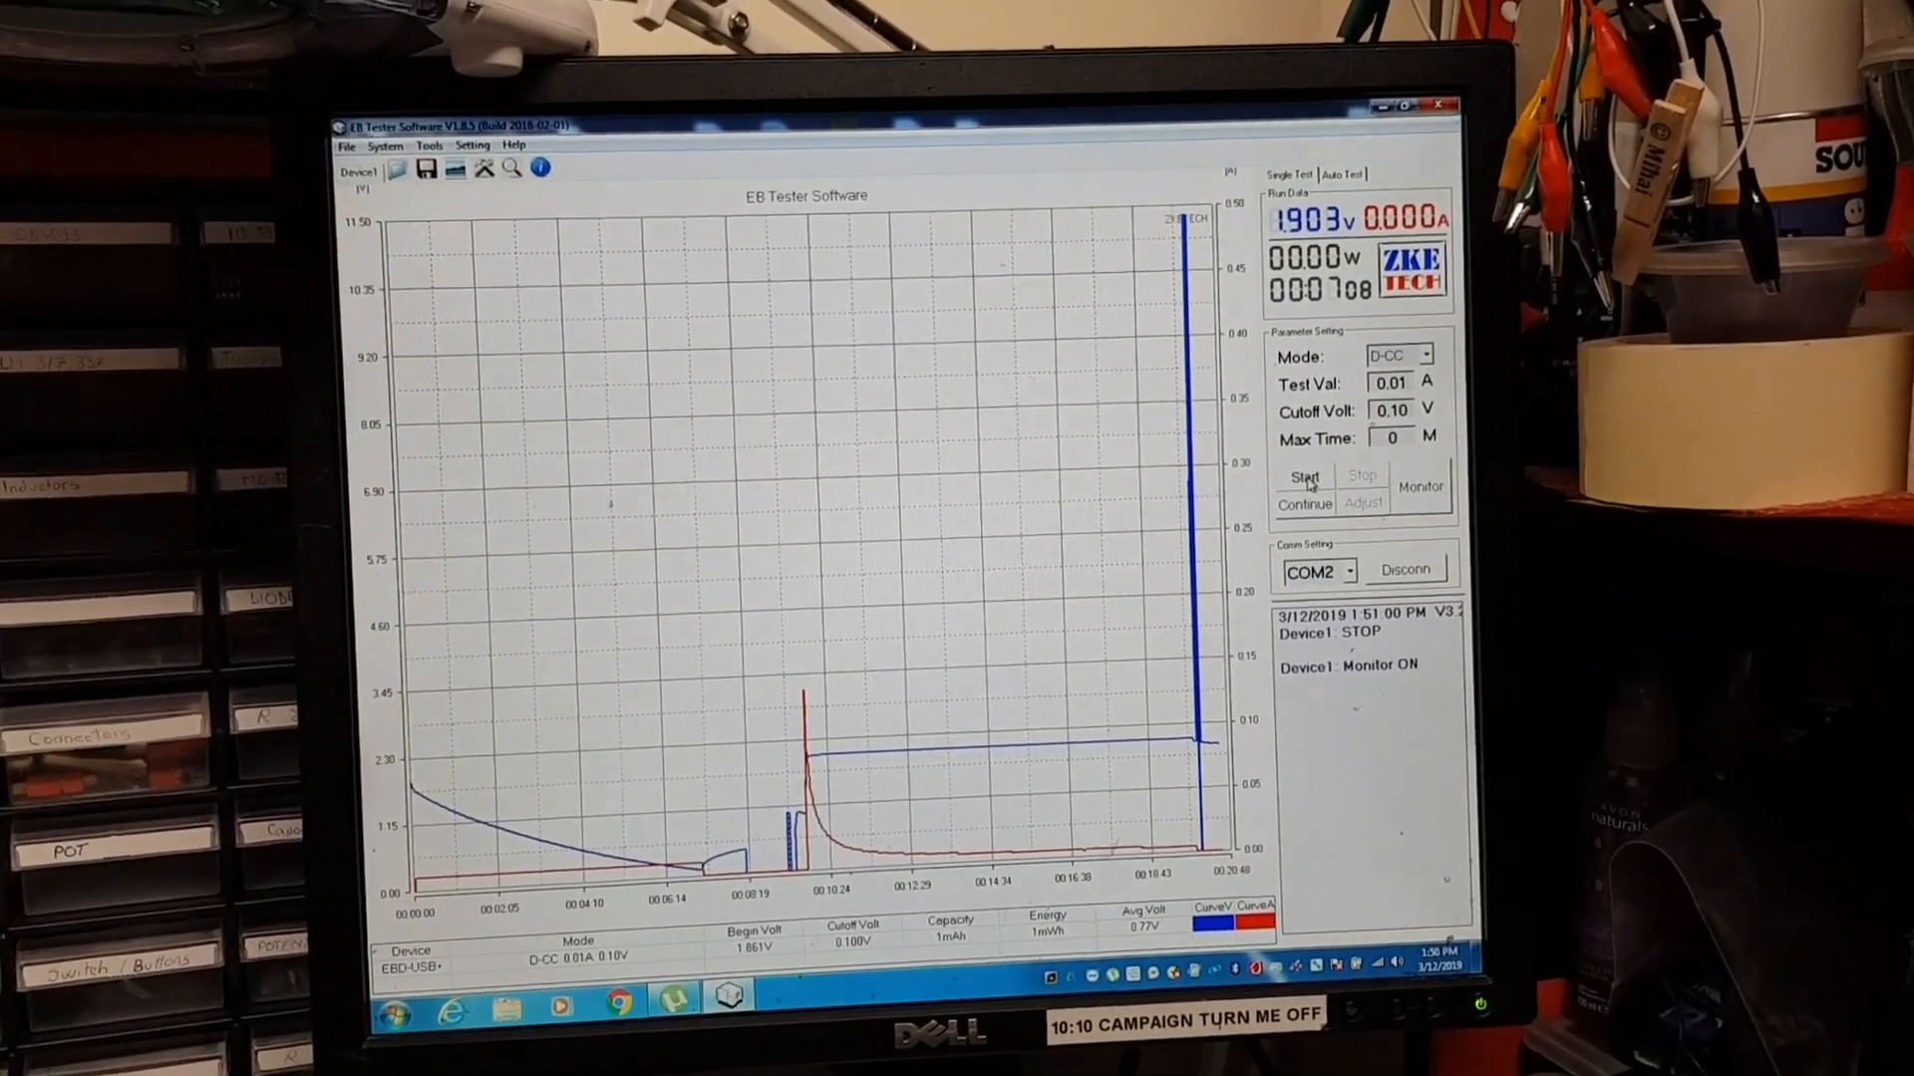
# Step: Start a new D-CC discharge at 0.01 A with a 0.10 V cutoff on an empty graph
pyautogui.click(1303, 476)
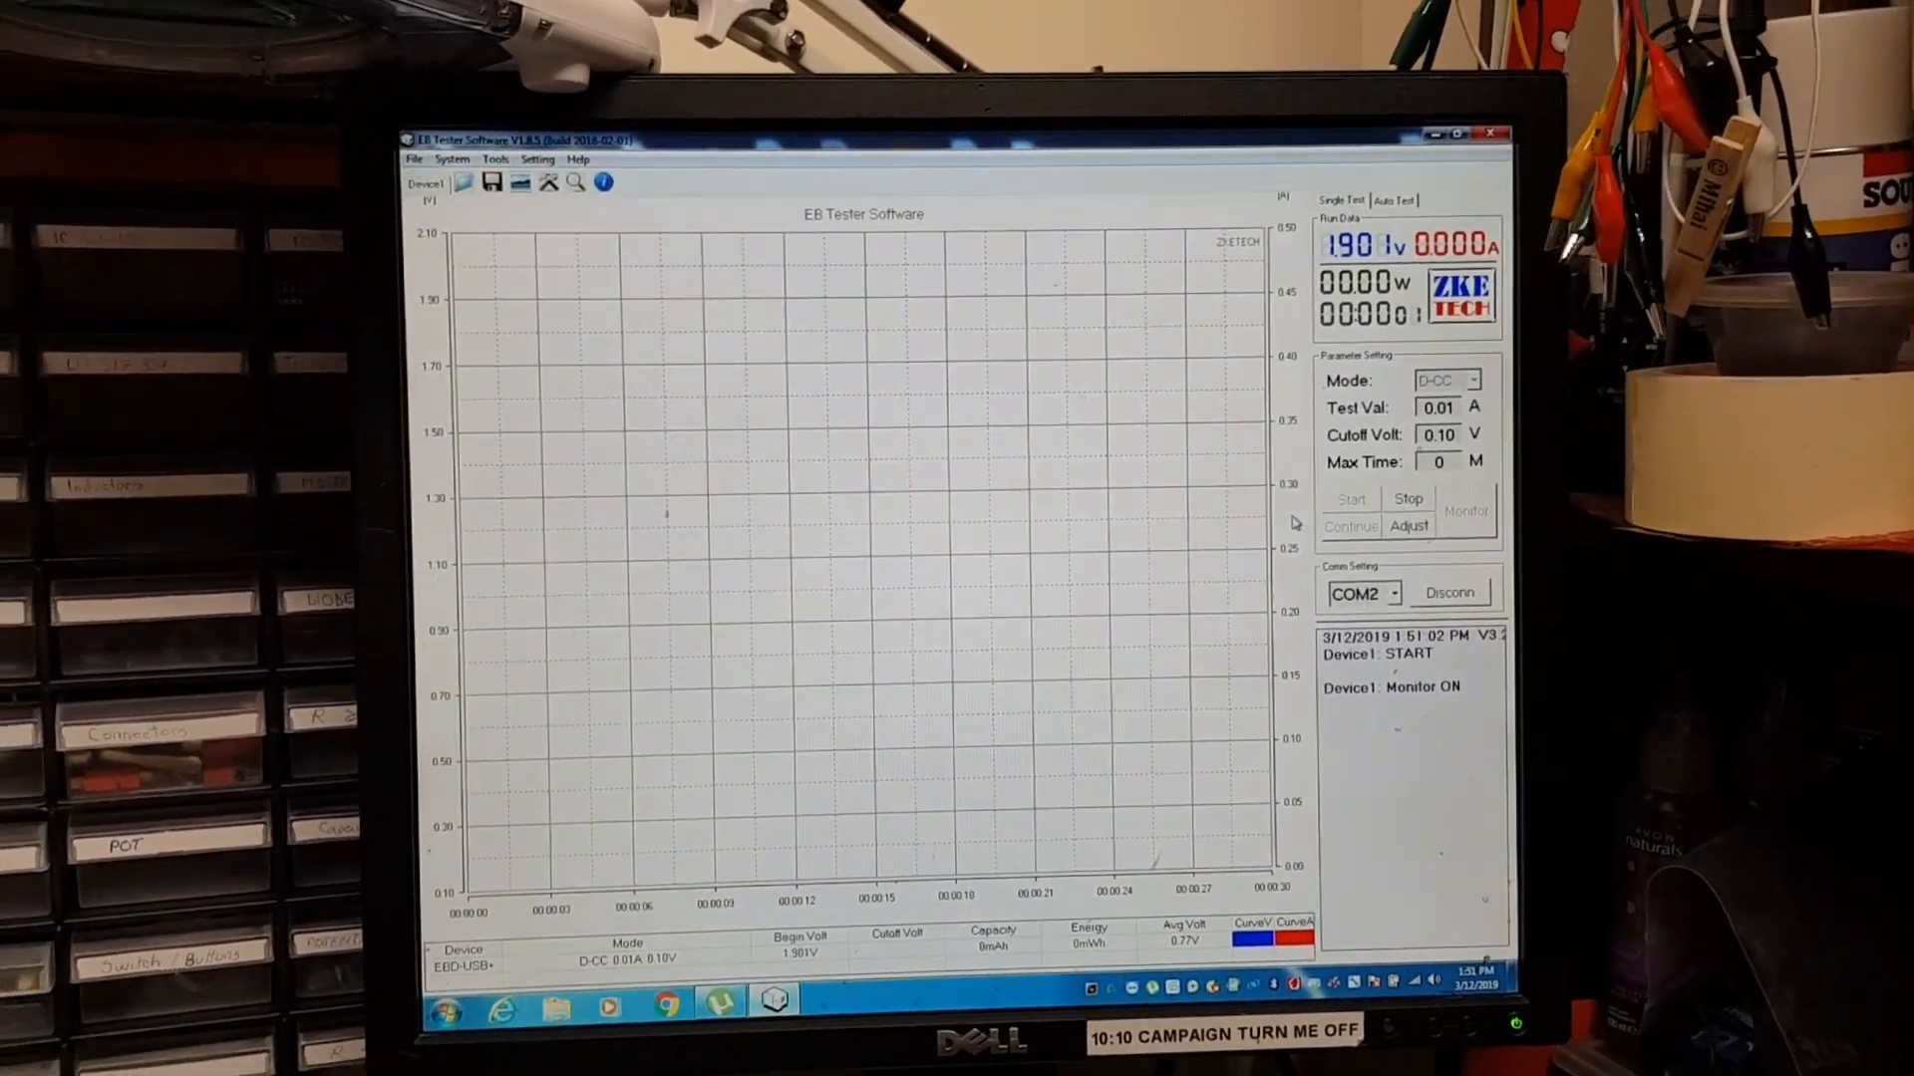